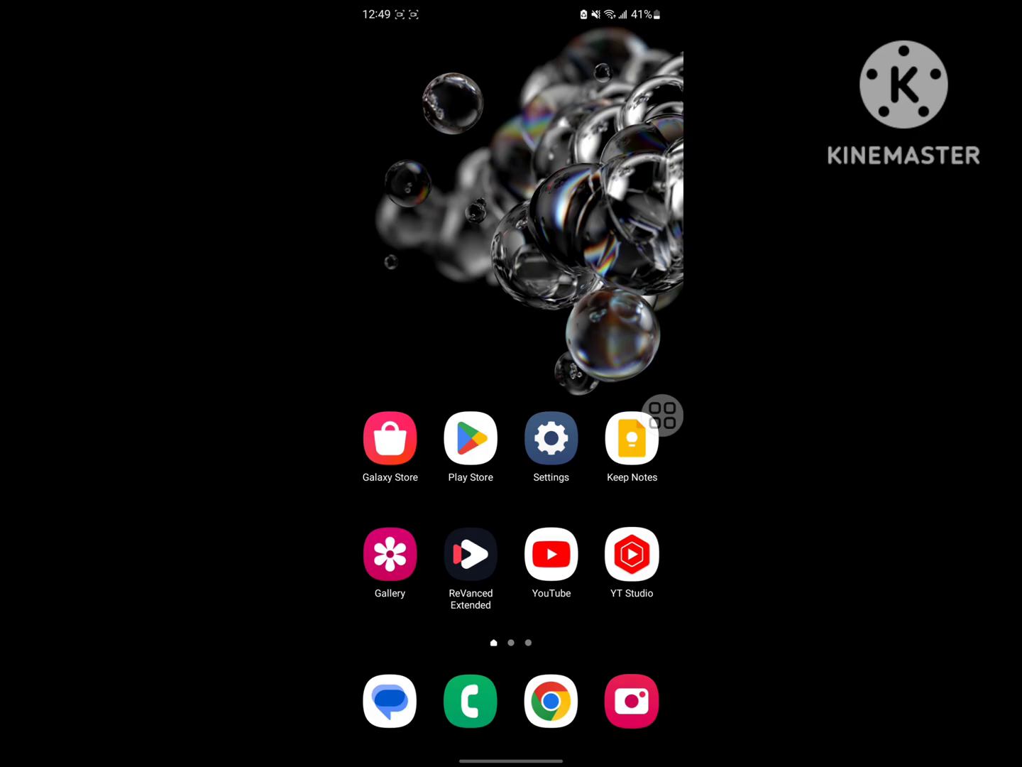
# Step: Find Telegram in Play Store by searching "tel" and update it to the latest version
pyautogui.click(471, 437)
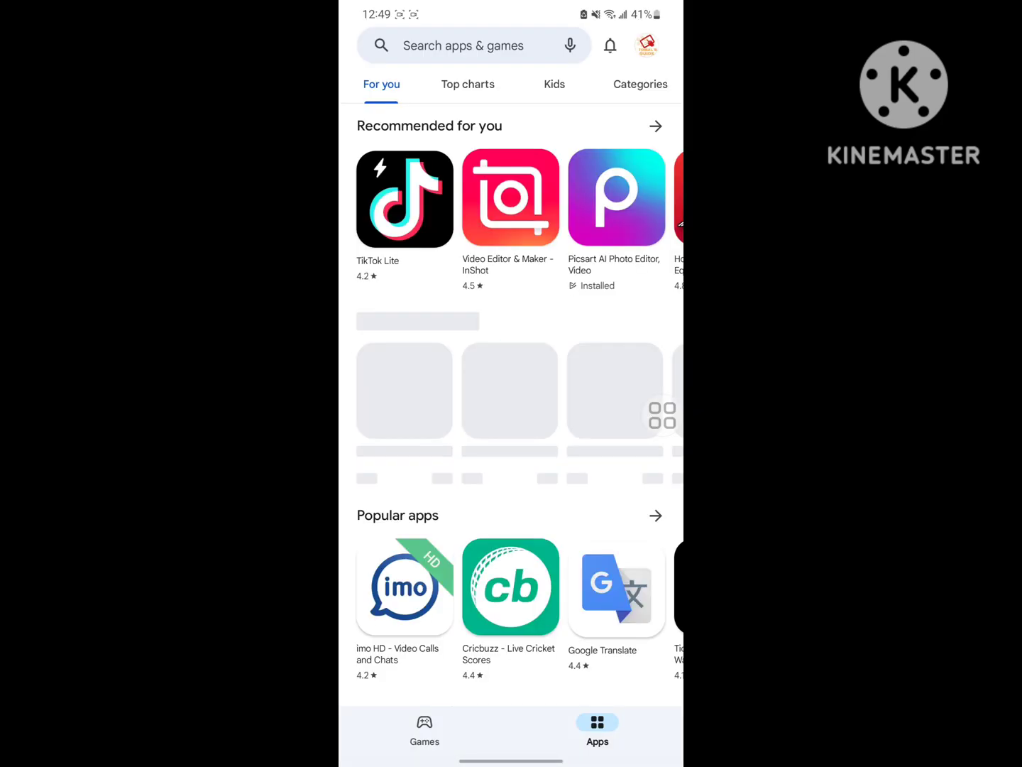
pyautogui.click(463, 45)
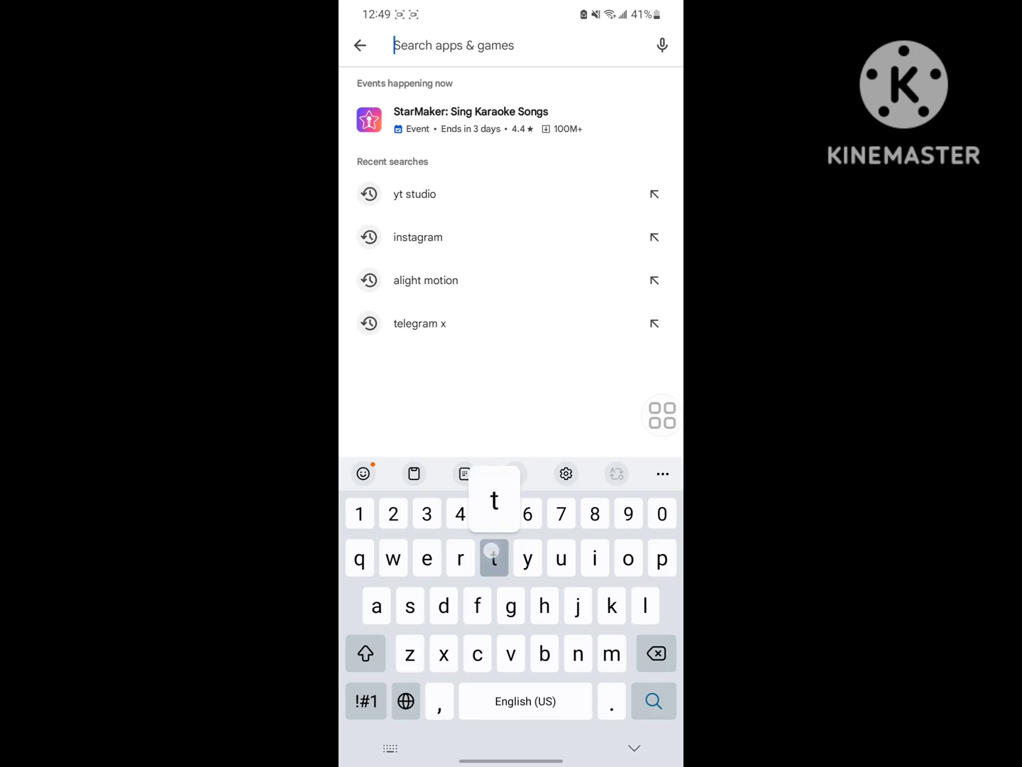
pyautogui.write('tel')
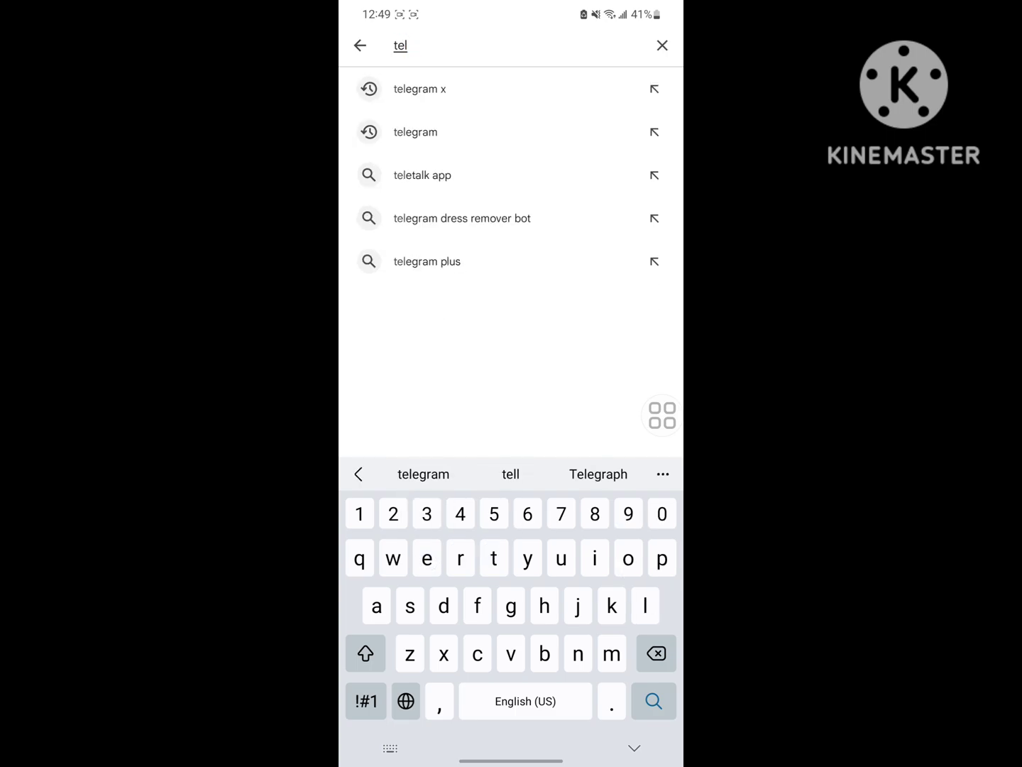
pyautogui.click(415, 132)
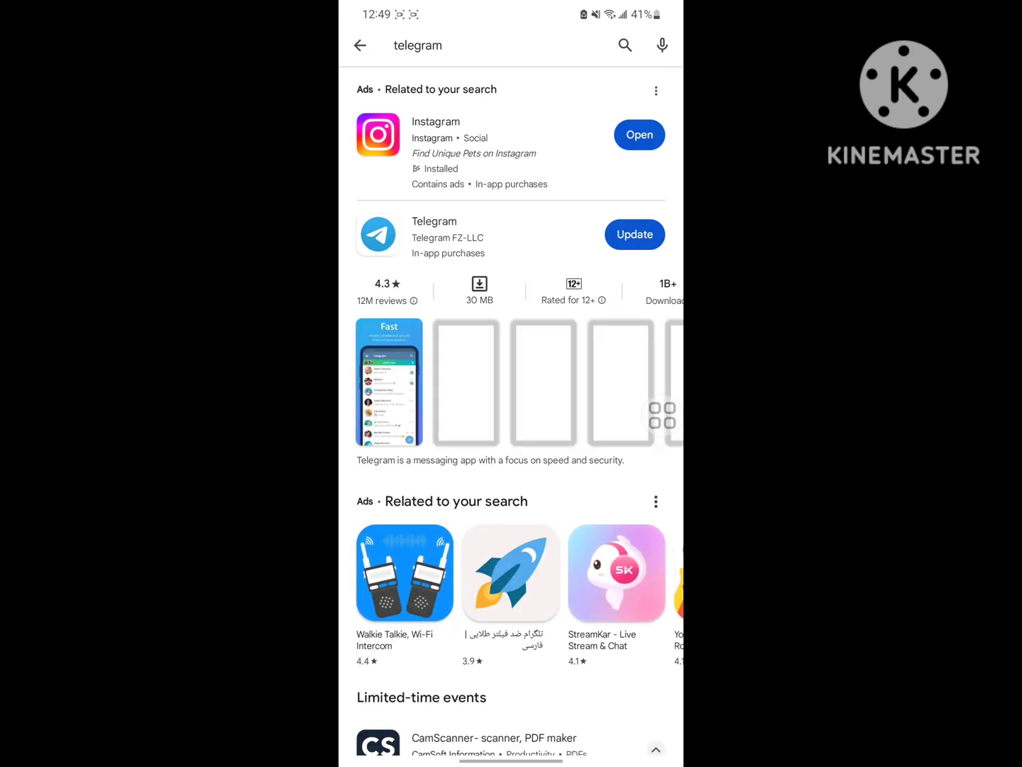
pyautogui.click(435, 235)
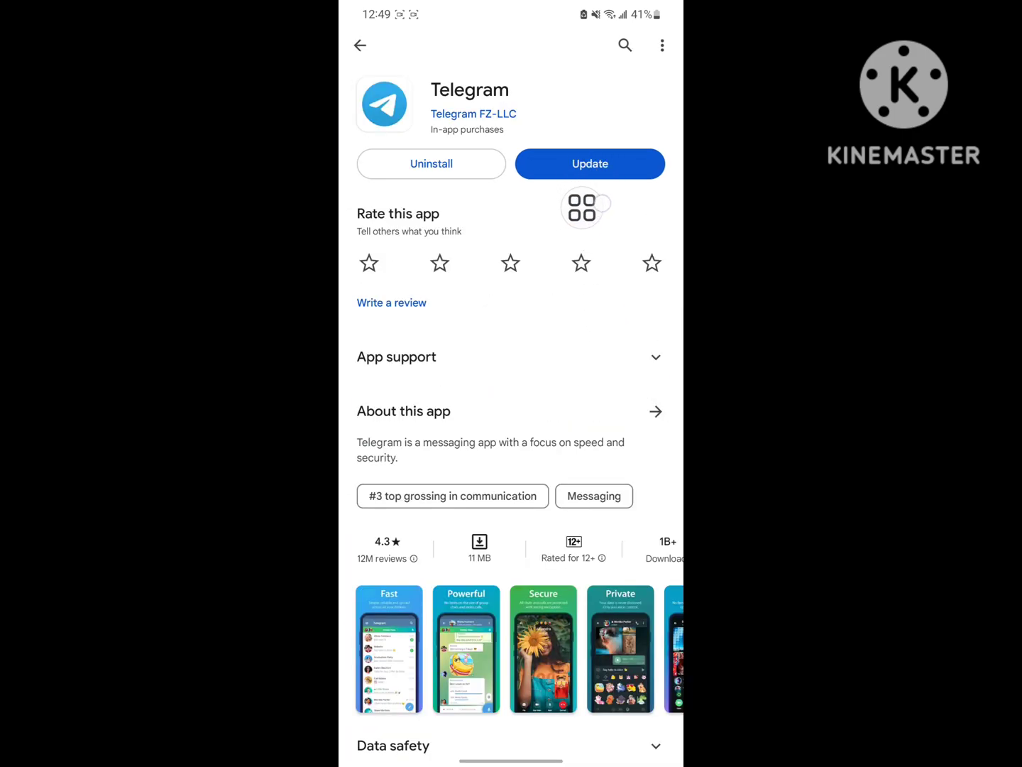
pyautogui.click(590, 164)
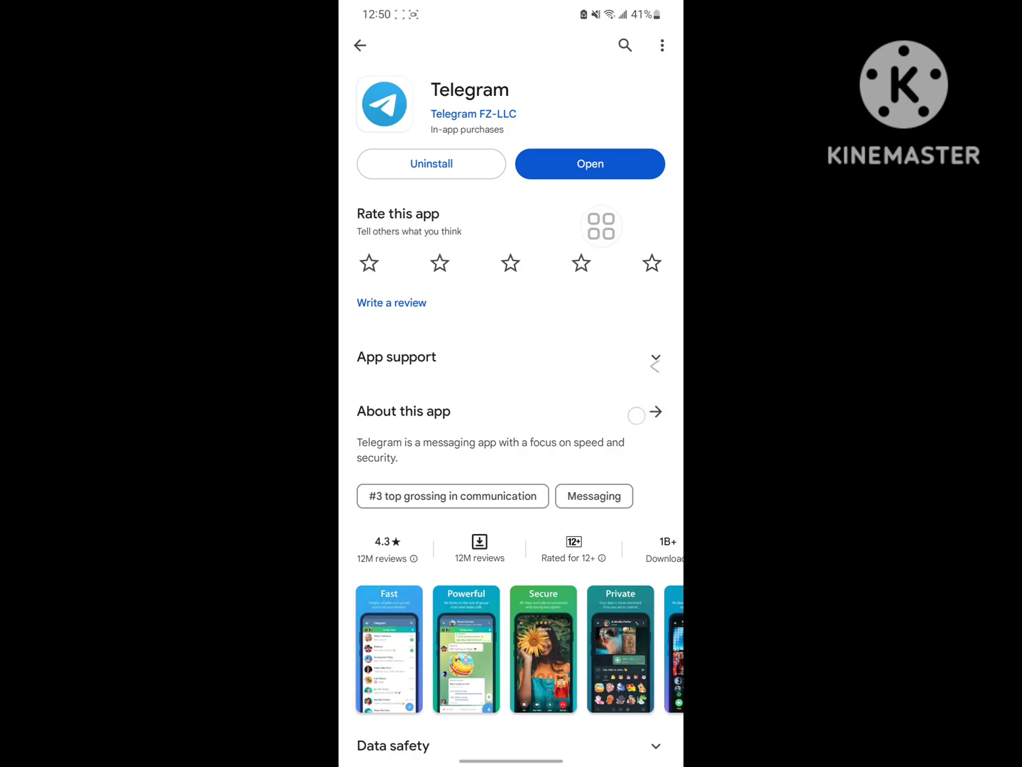
# Step: Install the 1.1.1.1 + WARP app from the recent search, then return to the home screen
pyautogui.click(626, 45)
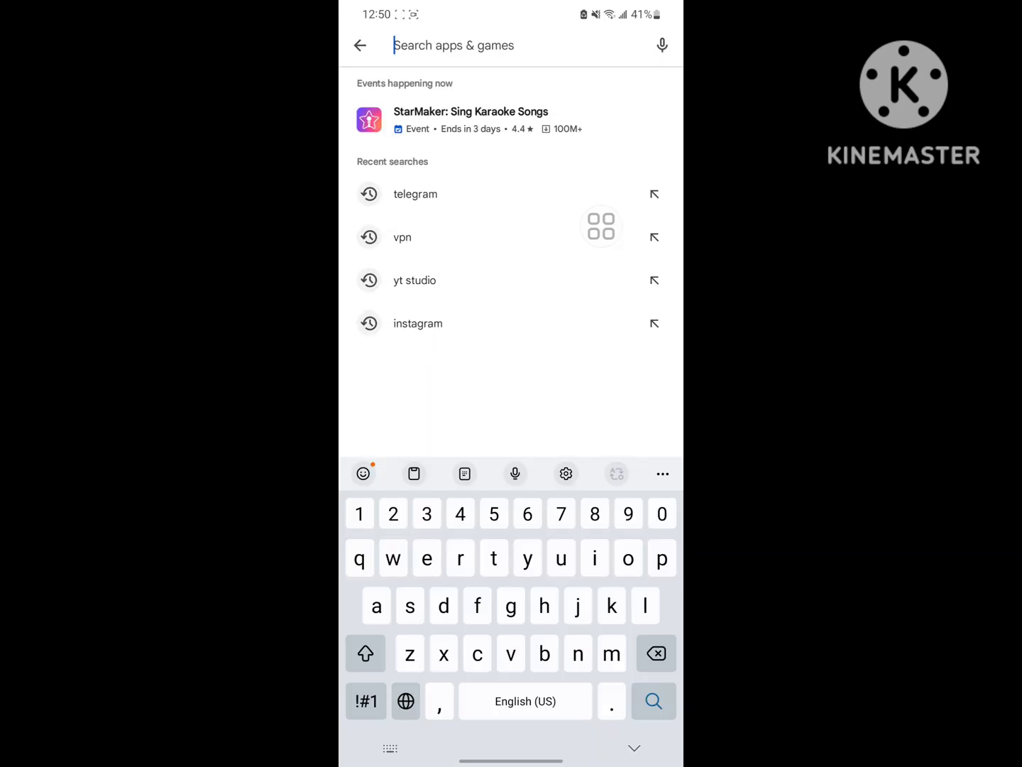
pyautogui.click(402, 235)
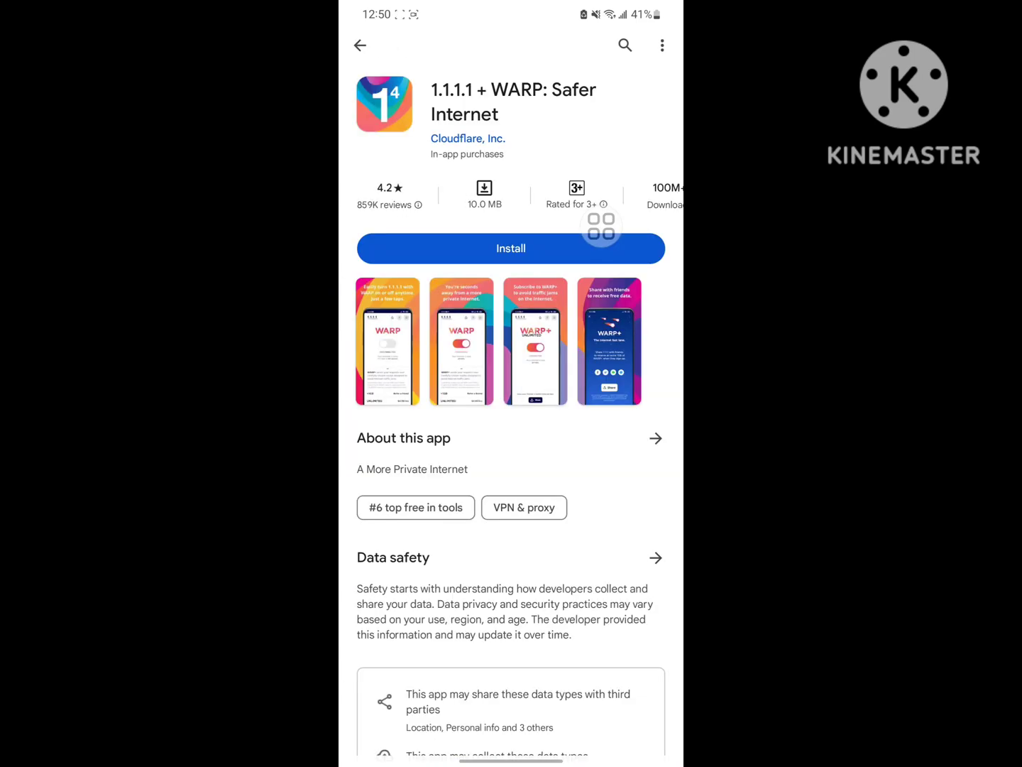
pyautogui.click(511, 247)
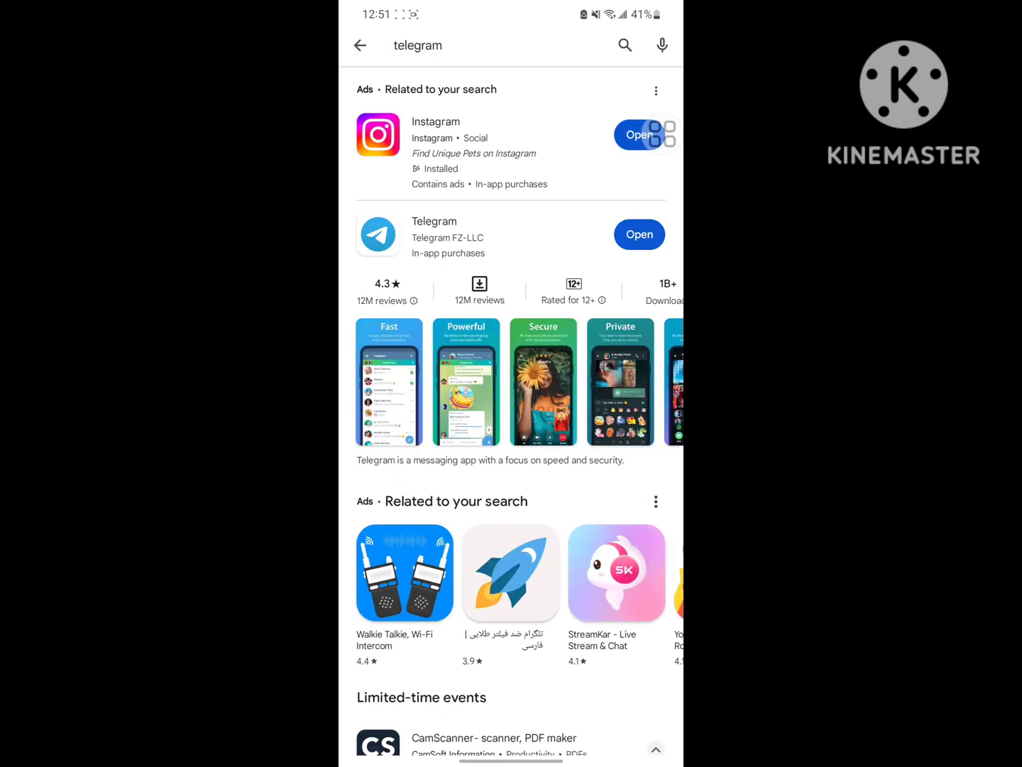
pyautogui.press('HOME')
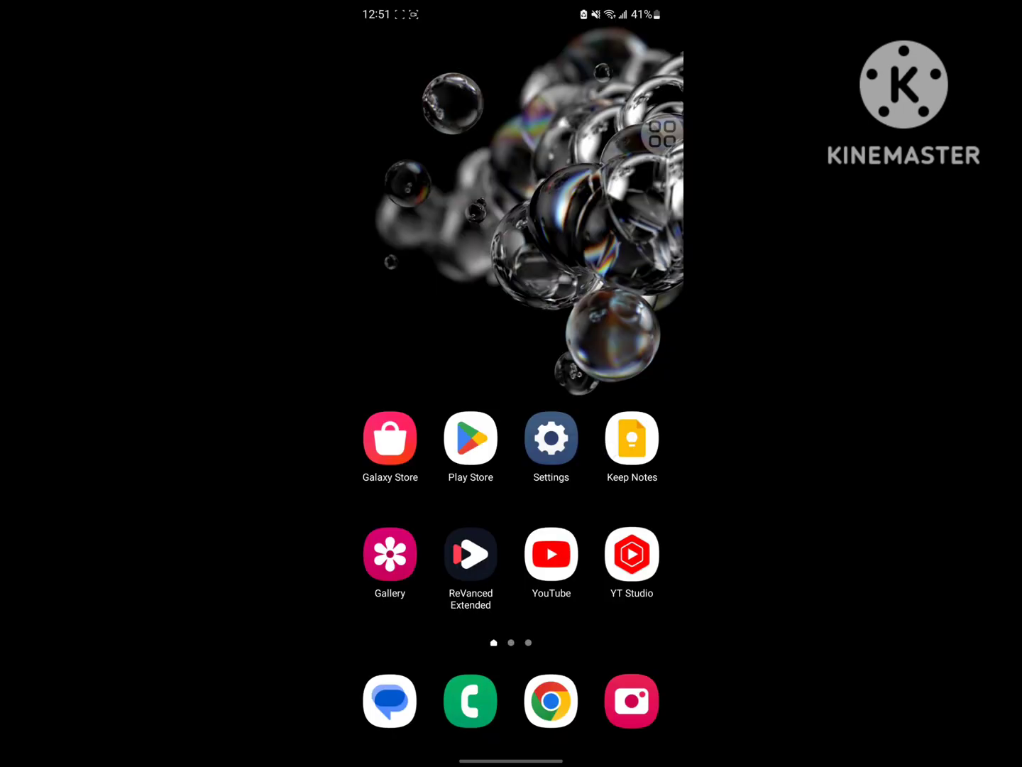
# Step: Search the installed apps list in Settings for "tel" and reach Telegram's App info and Storage page
pyautogui.click(551, 437)
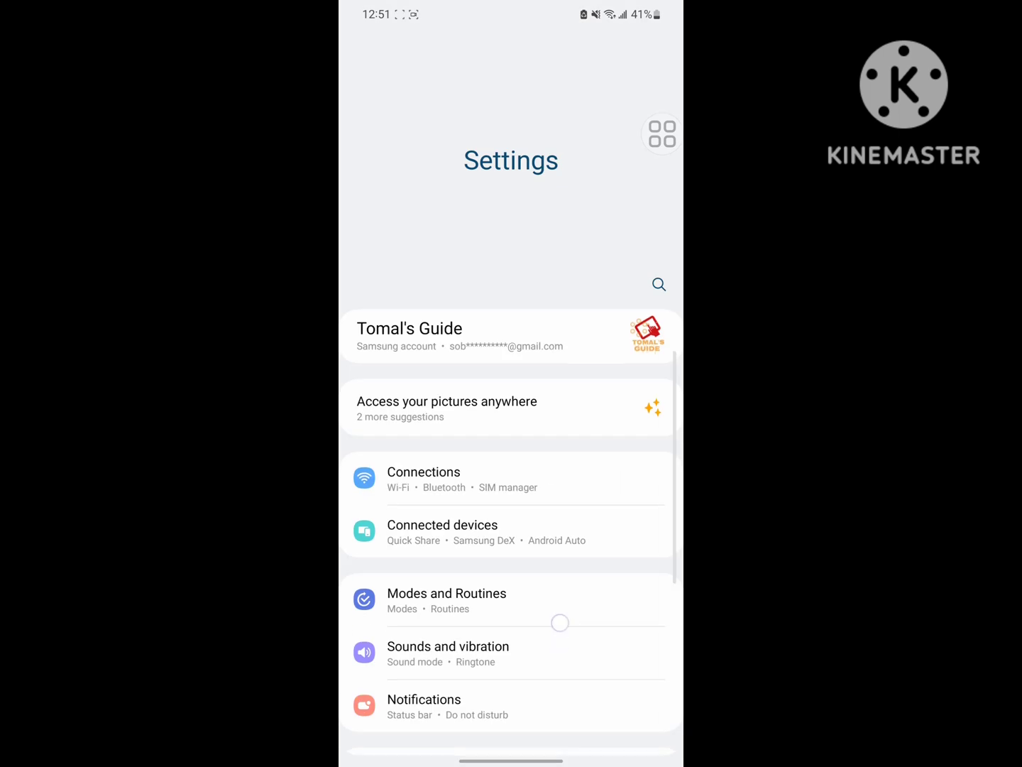
pyautogui.scroll(-3)
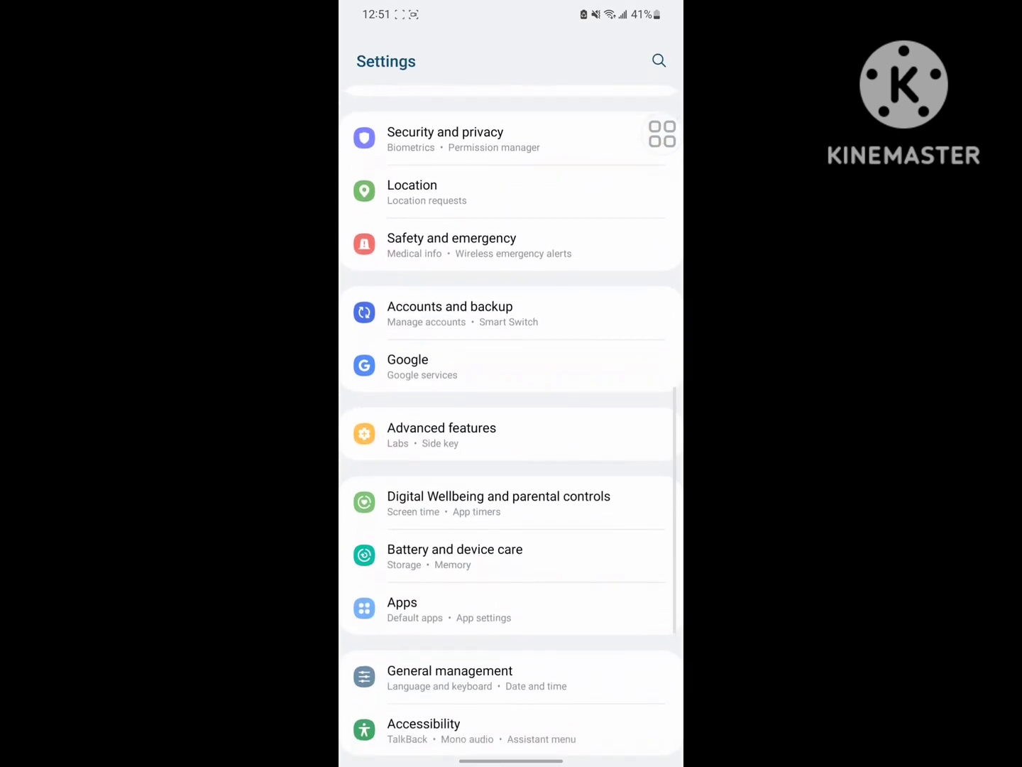
pyautogui.scroll(-3)
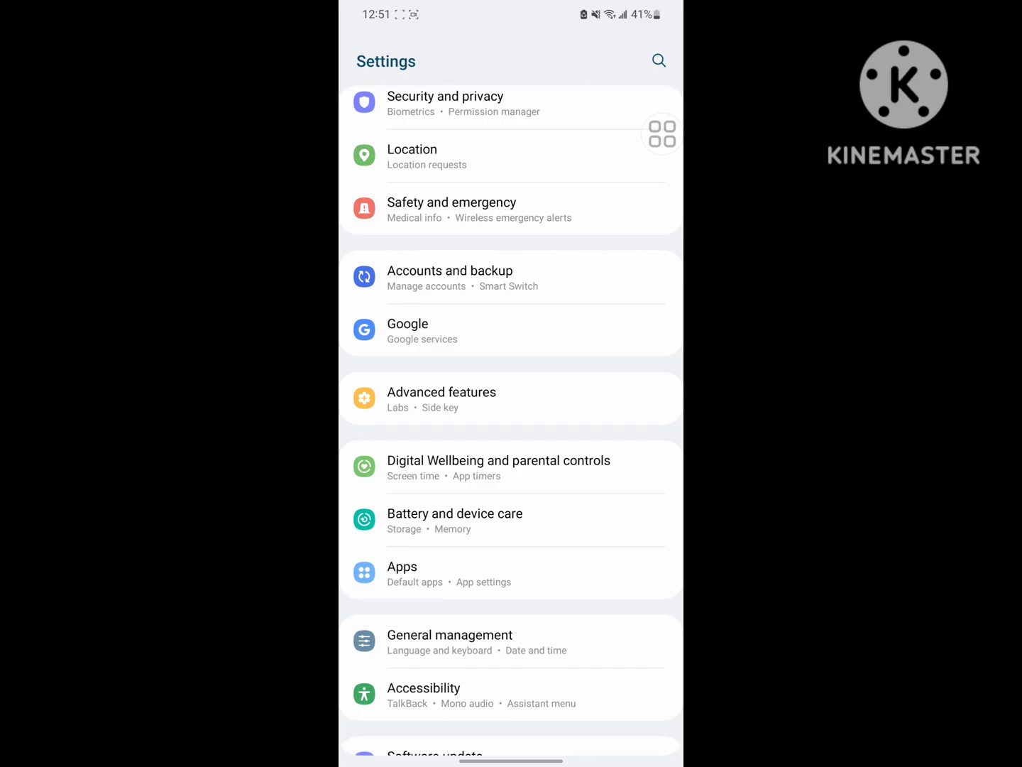
pyautogui.click(402, 566)
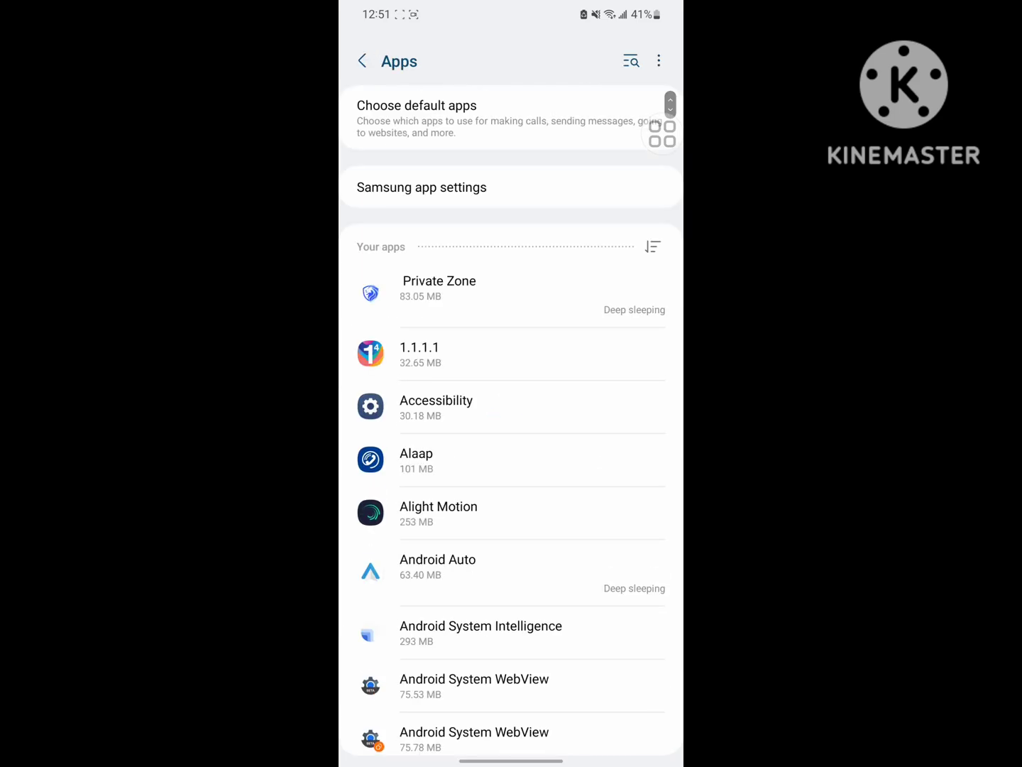
pyautogui.click(636, 59)
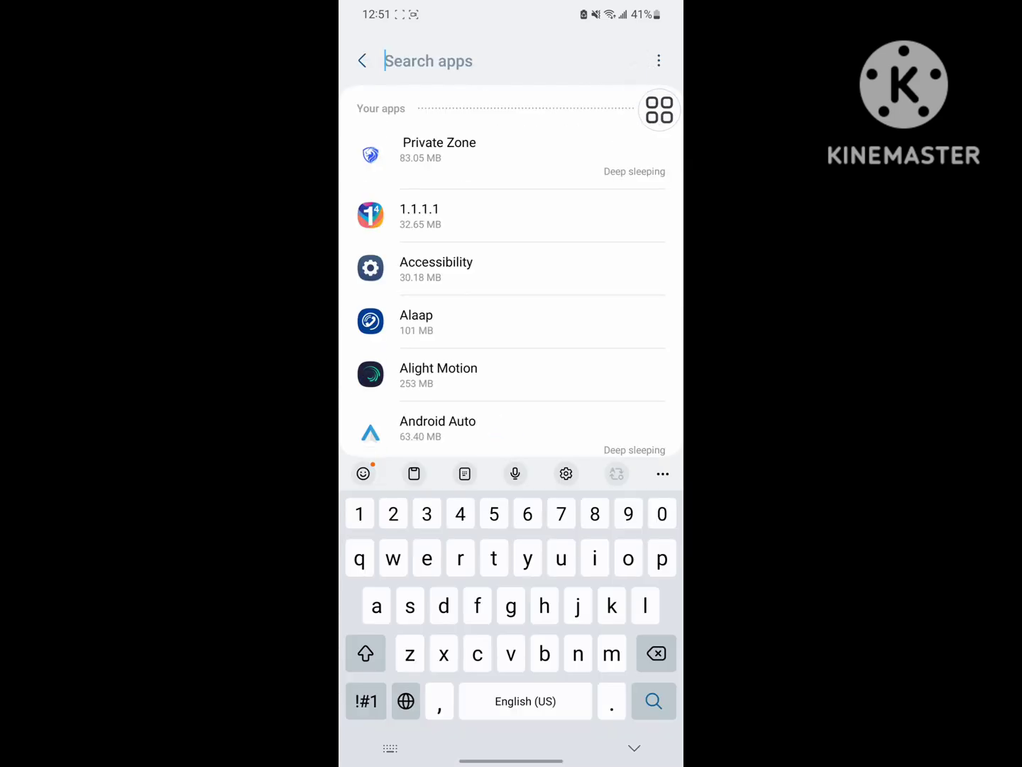
pyautogui.write('tel')
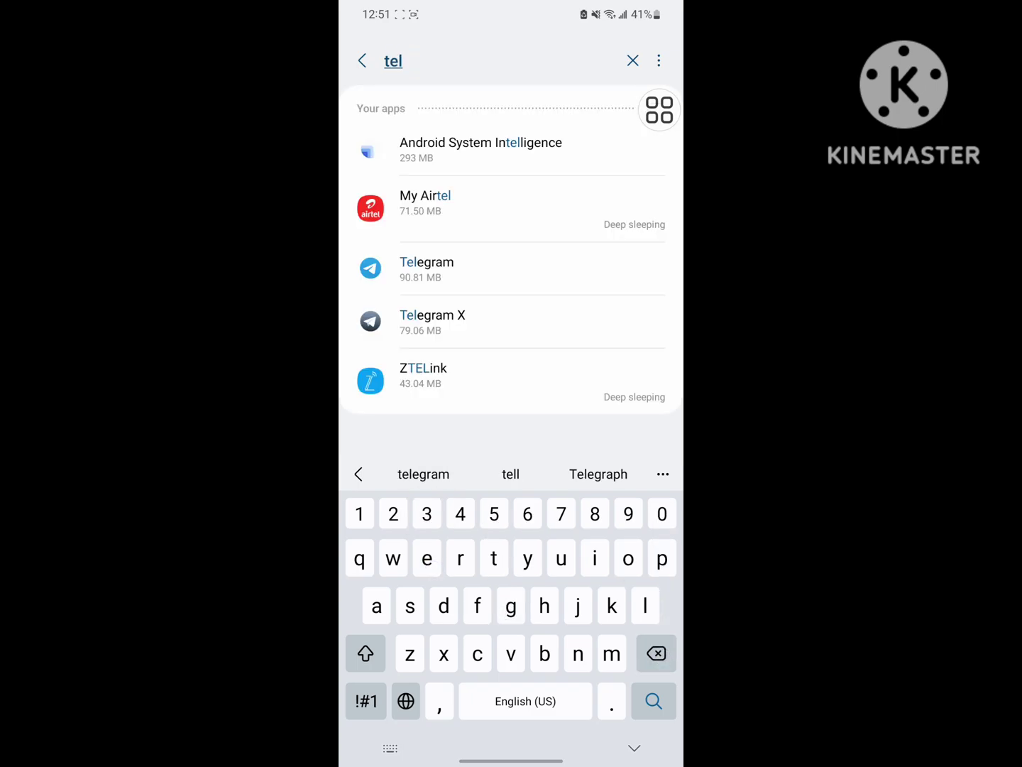
pyautogui.click(426, 268)
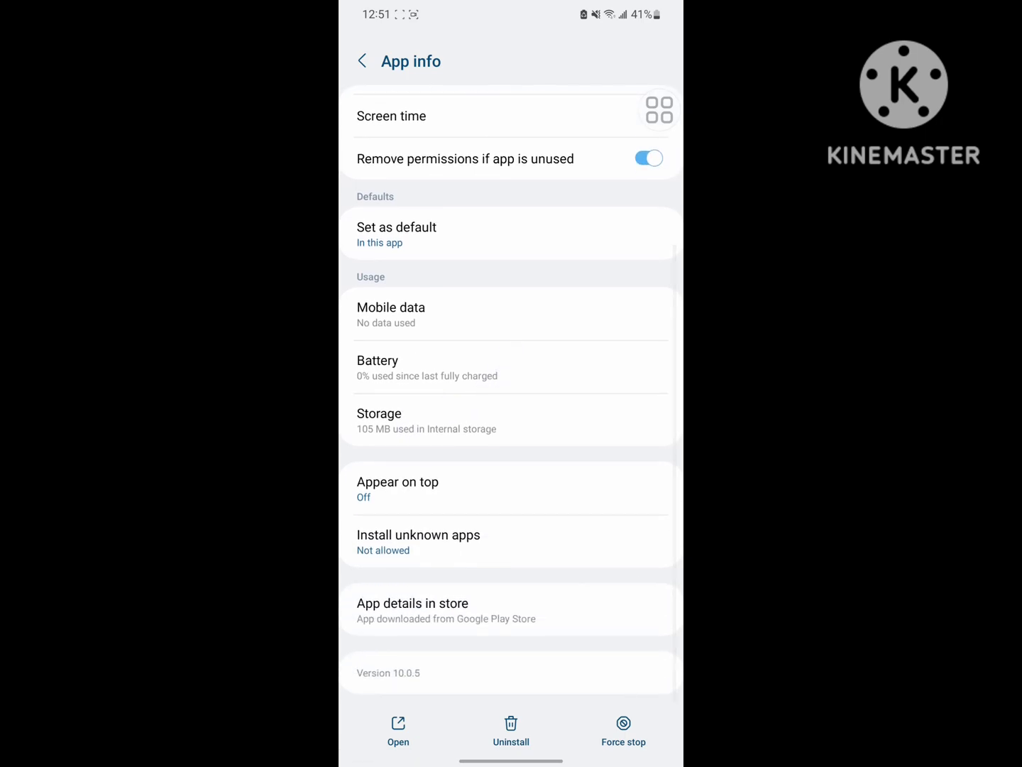
pyautogui.click(437, 429)
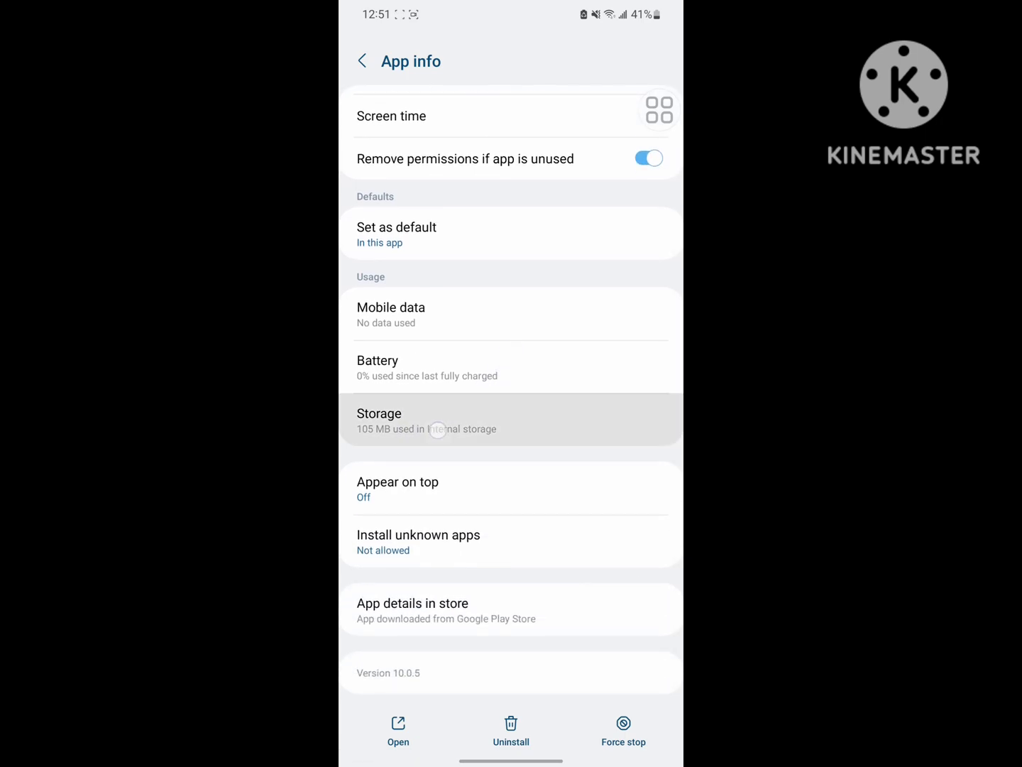
# Step: Clear Telegram's cached media to free 13.4 MB, then back out to the home screen
pyautogui.click(438, 429)
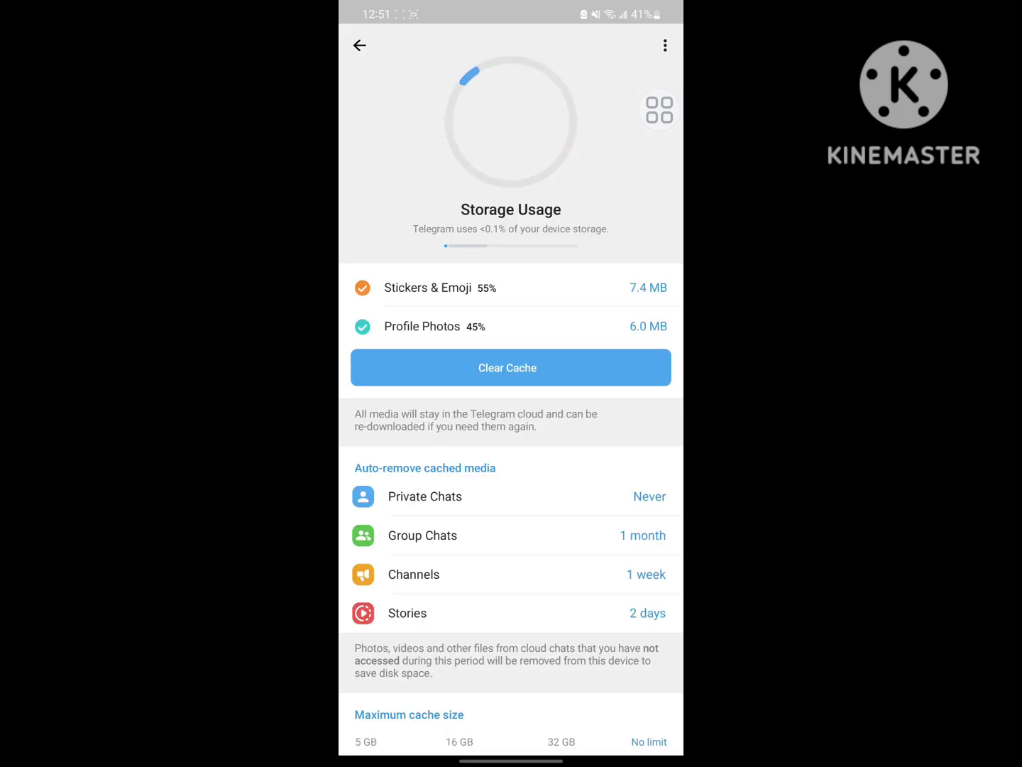
pyautogui.click(509, 367)
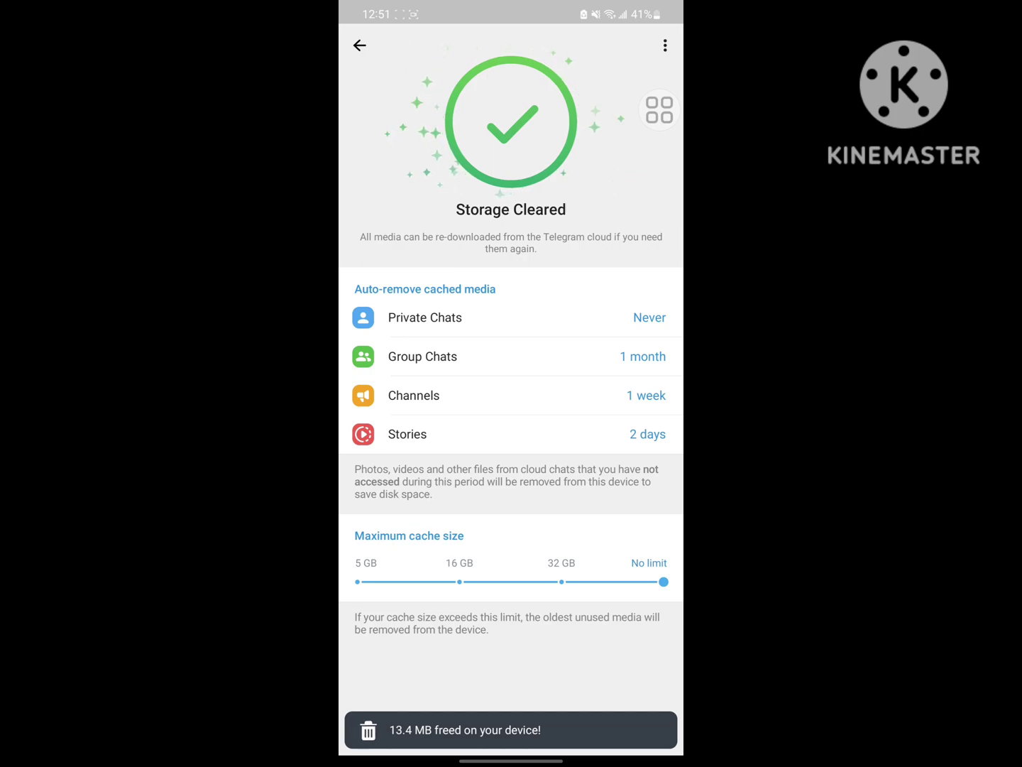
pyautogui.click(661, 44)
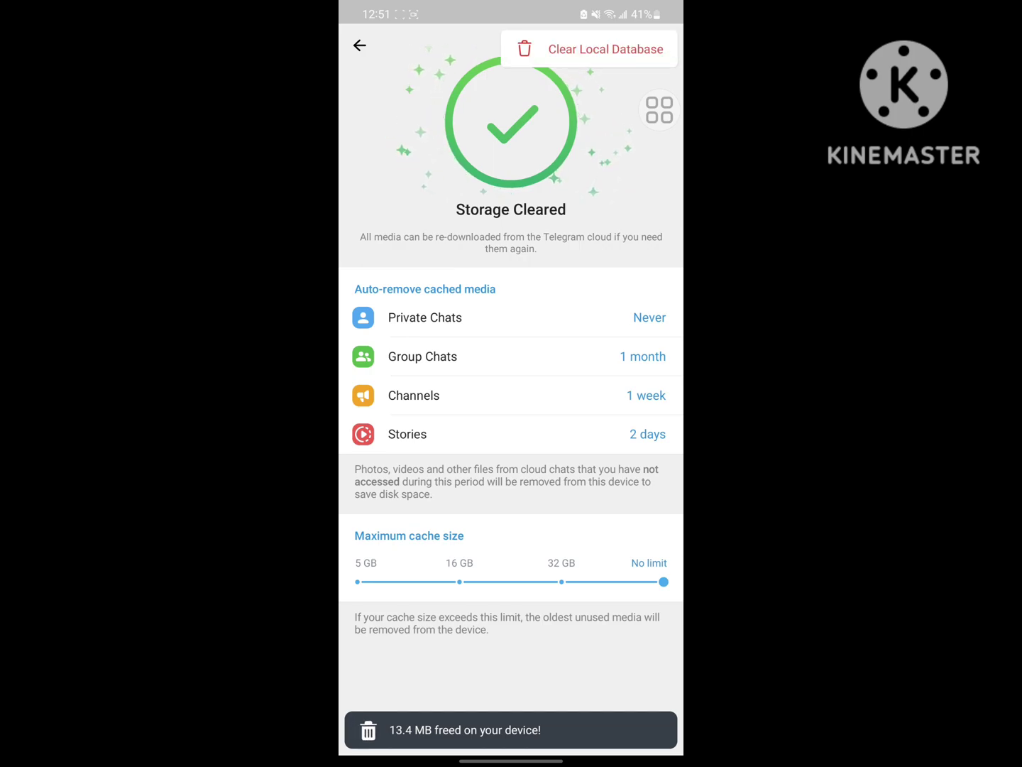
pyautogui.click(357, 46)
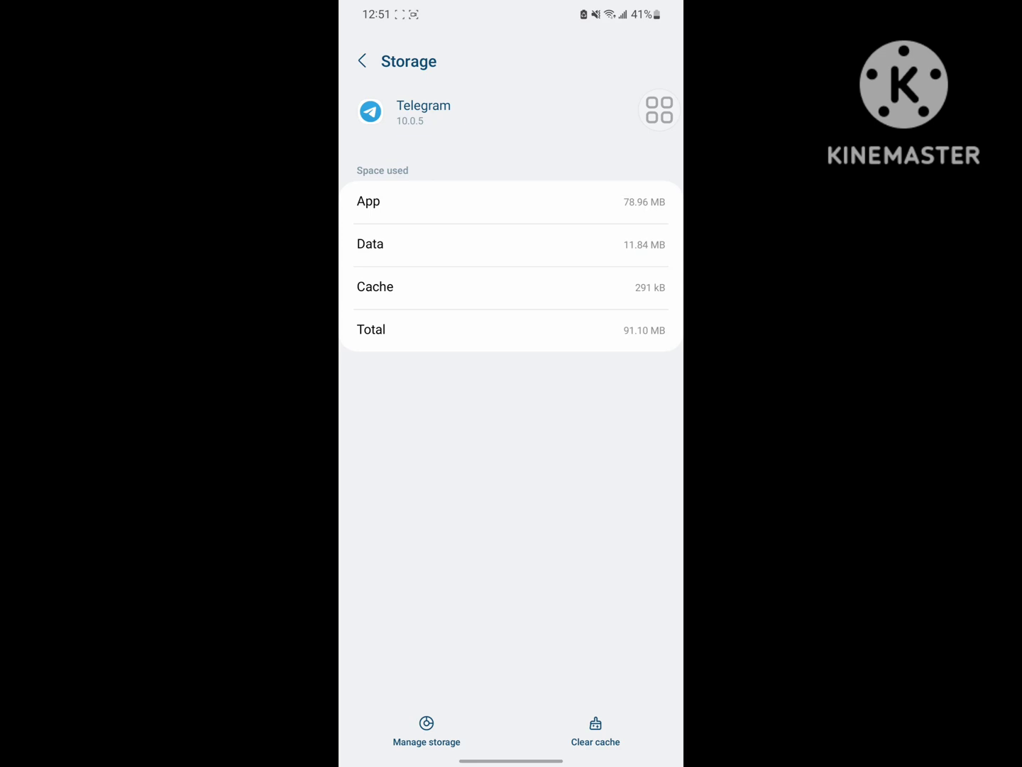
pyautogui.click(361, 60)
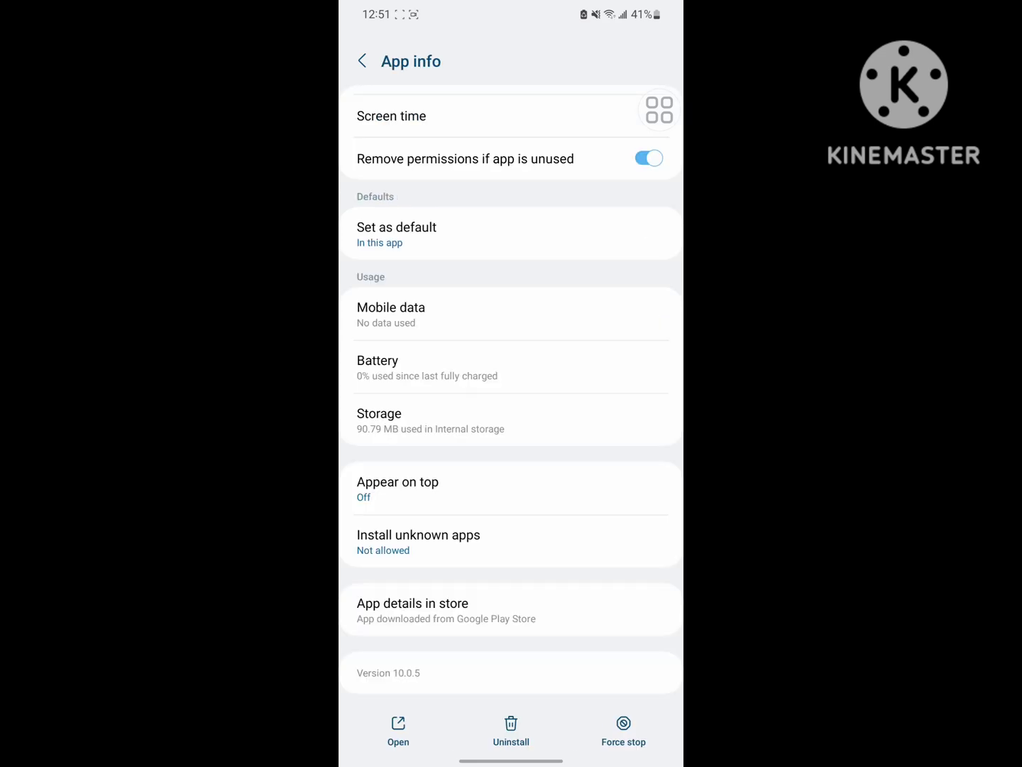
pyautogui.click(622, 724)
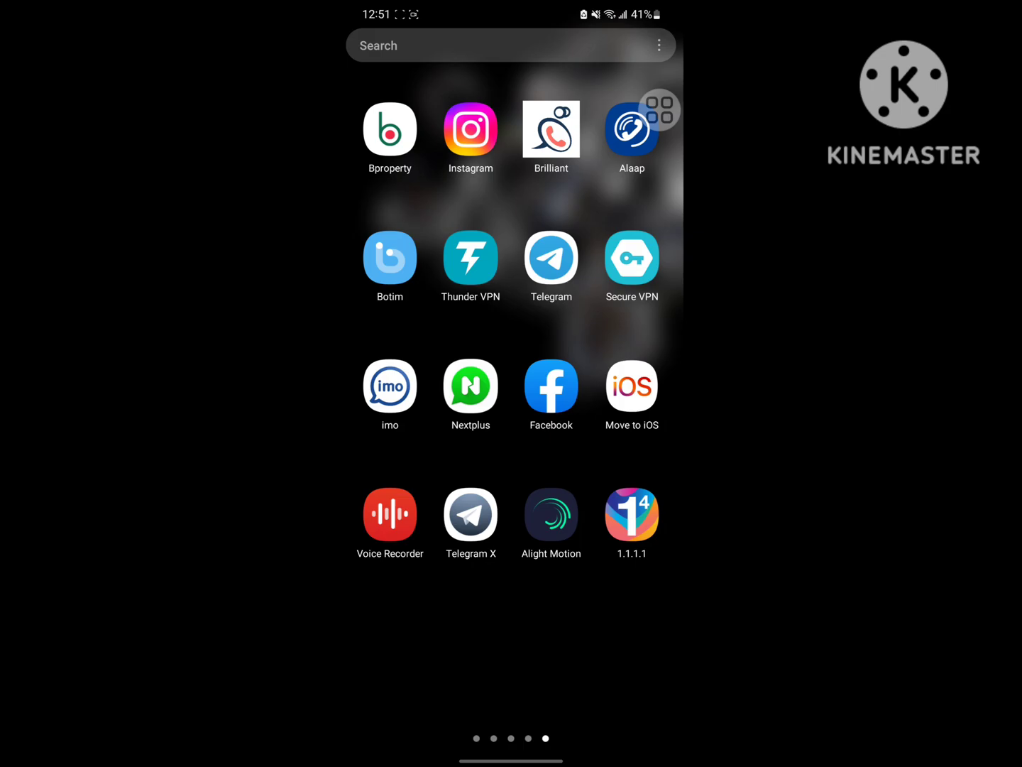
# Step: Install the WARP VPN profile, allow notifications, and switch the WARP connection on
pyautogui.click(632, 514)
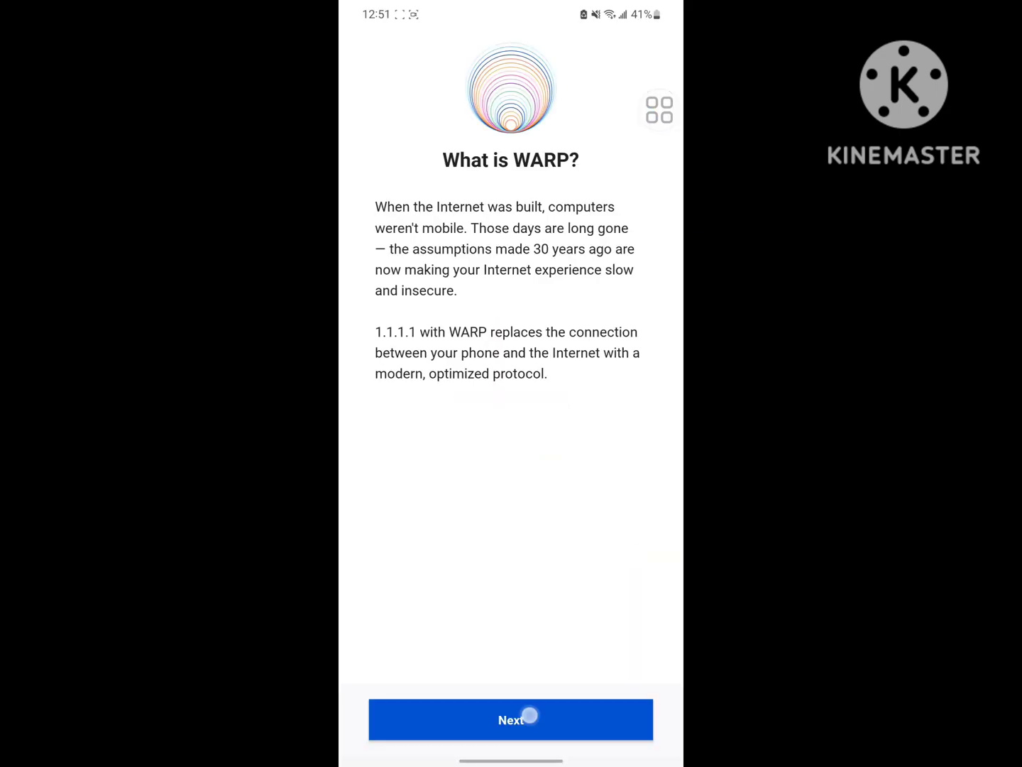
pyautogui.click(531, 720)
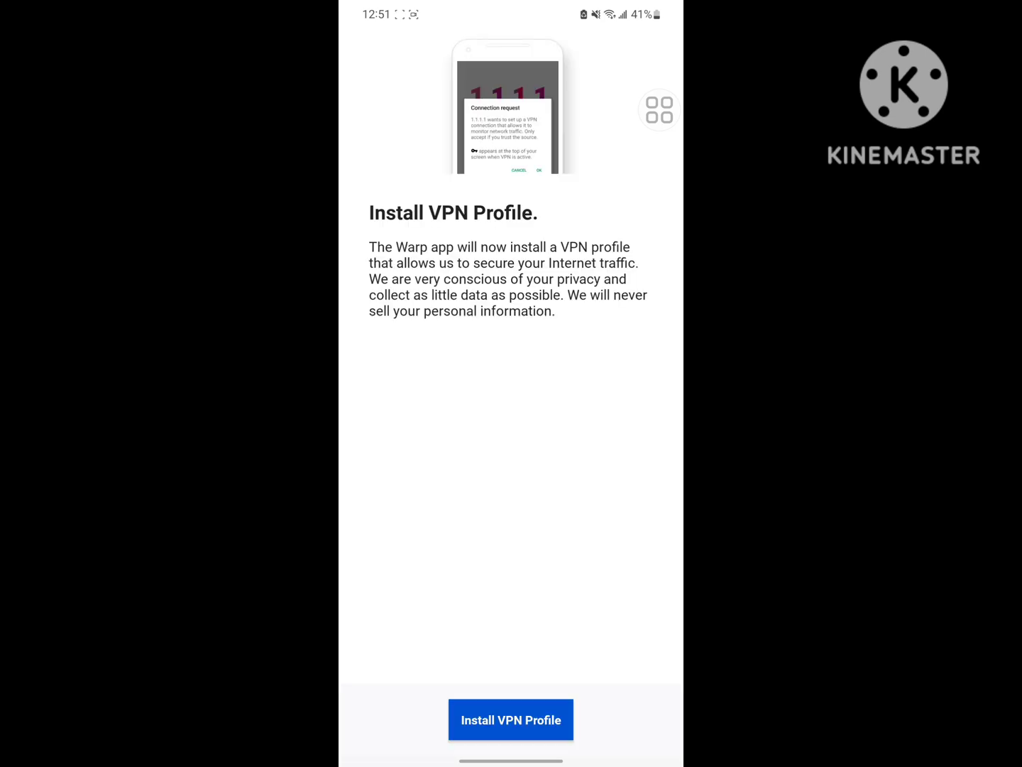
pyautogui.click(511, 718)
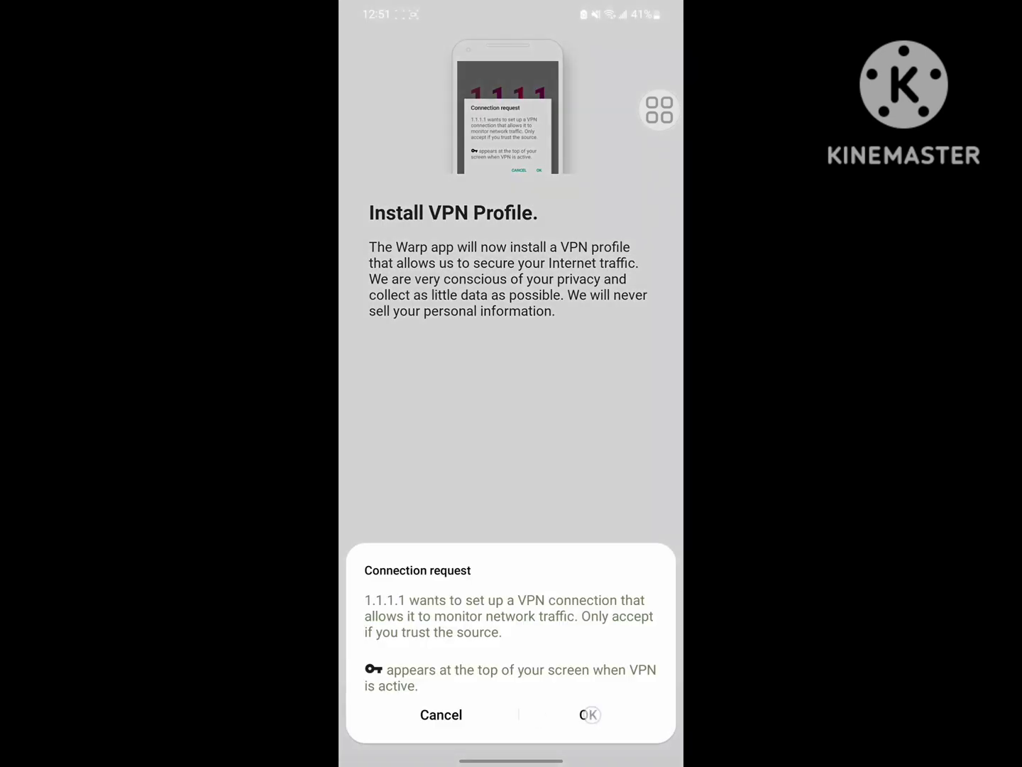
pyautogui.click(589, 715)
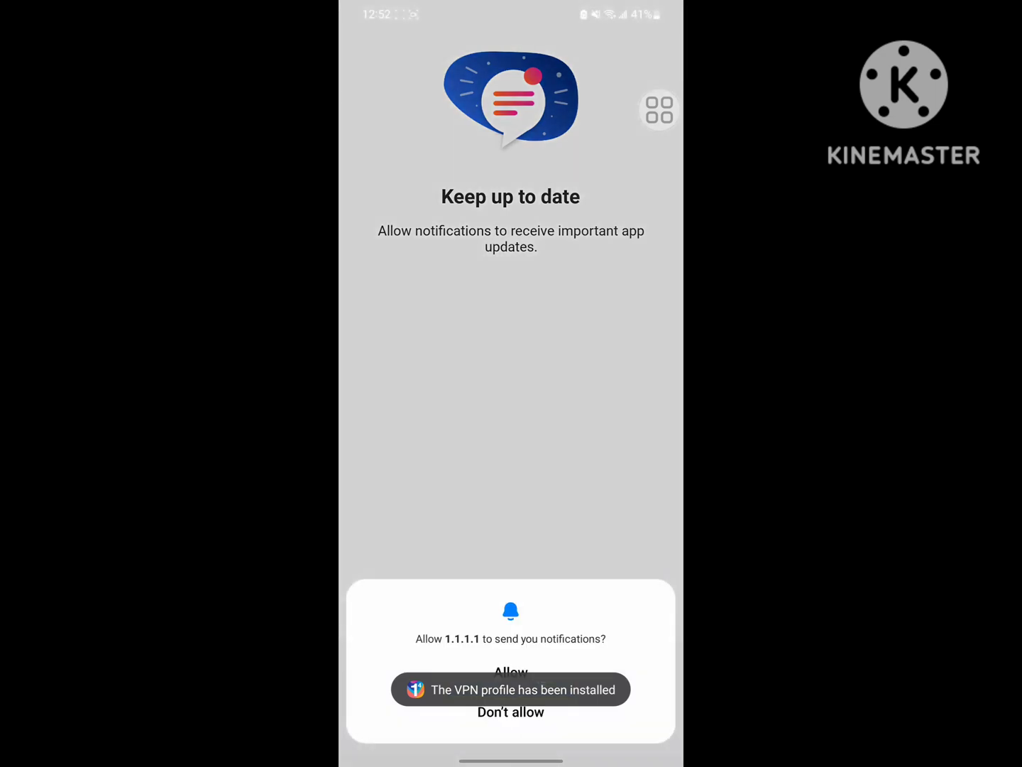
pyautogui.click(511, 670)
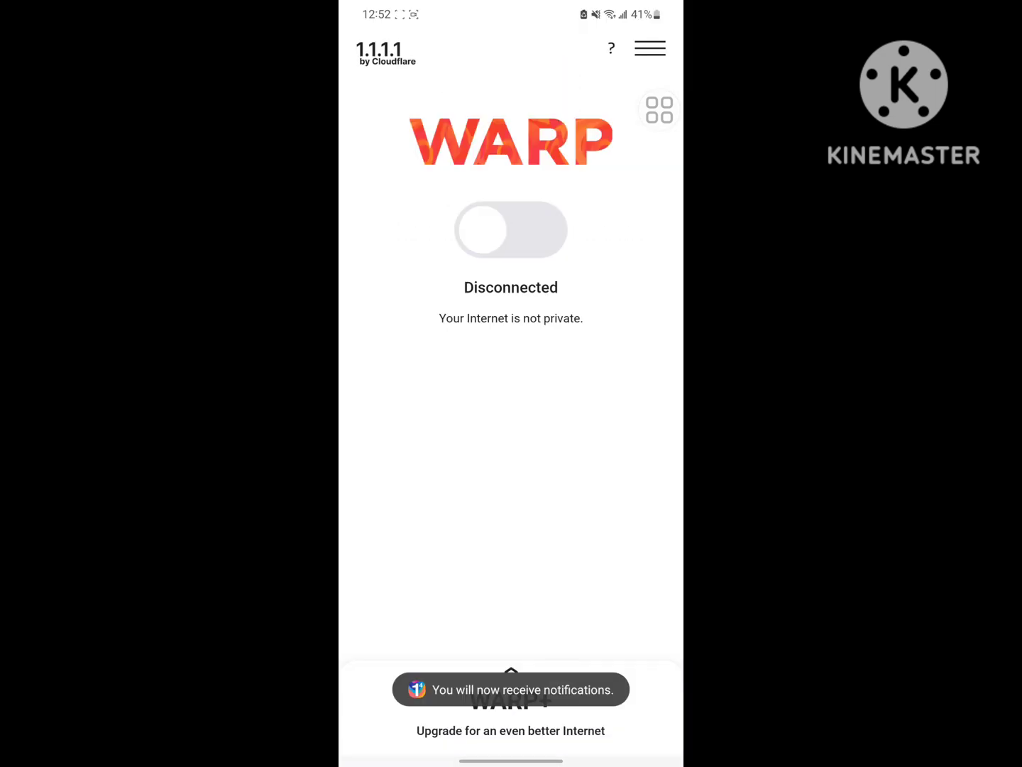
pyautogui.click(511, 230)
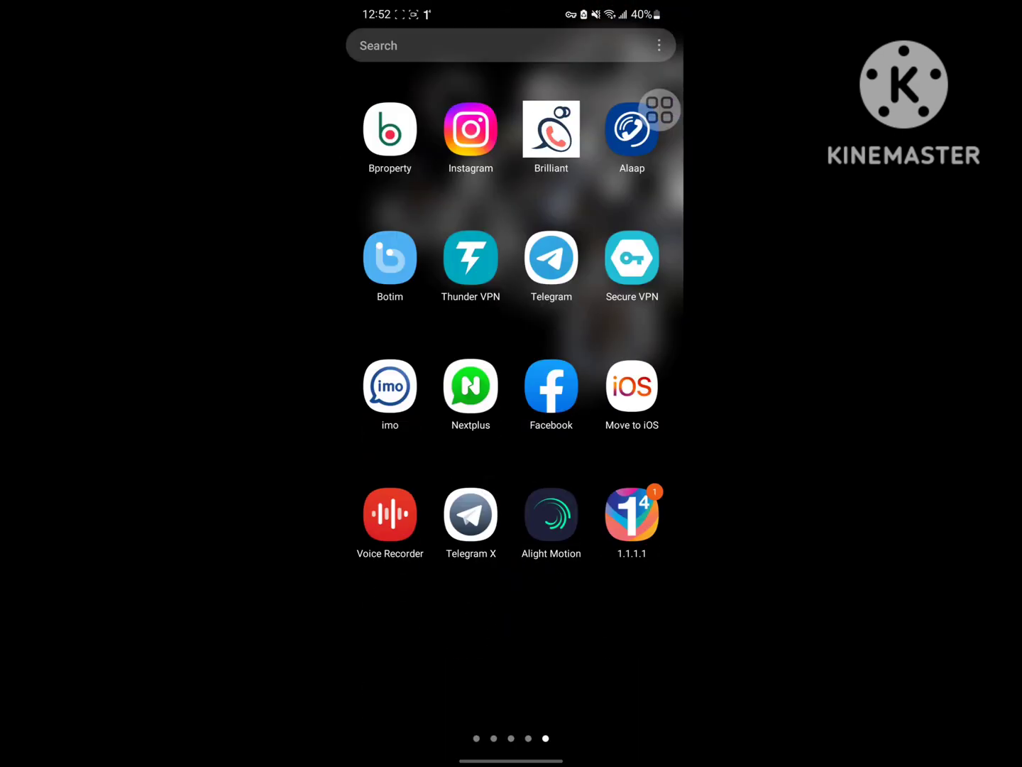
# Step: Submit and confirm a Bangladesh phone number in Telegram login, dismissing the call permission prompts
pyautogui.click(551, 257)
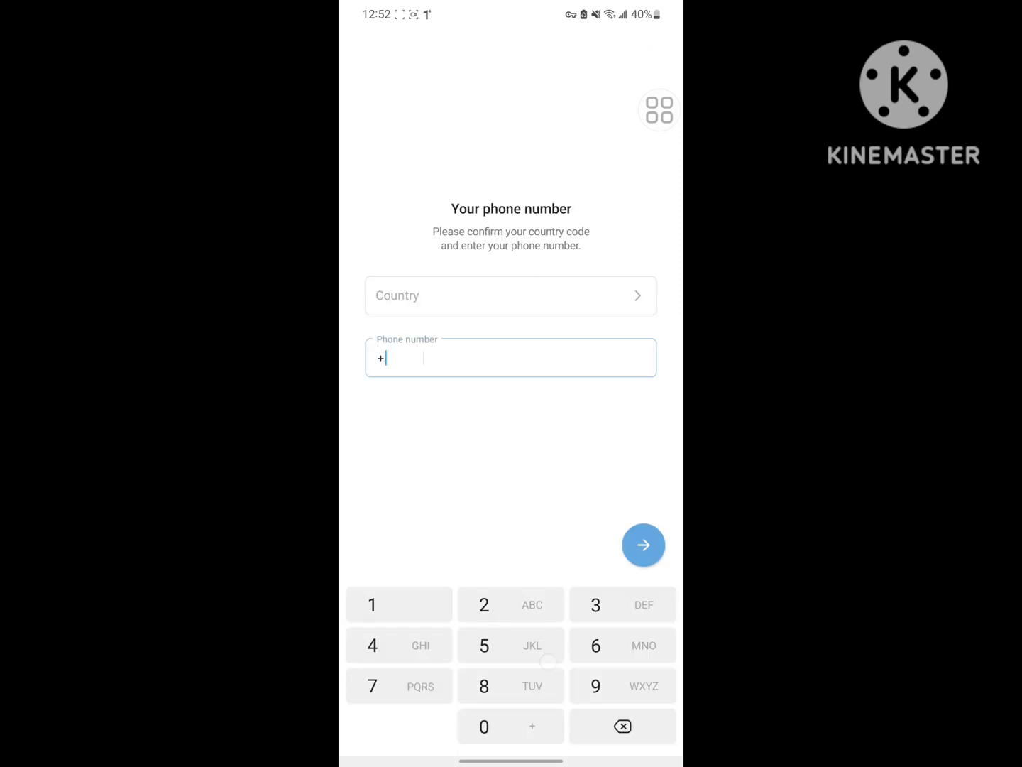
pyautogui.click(643, 545)
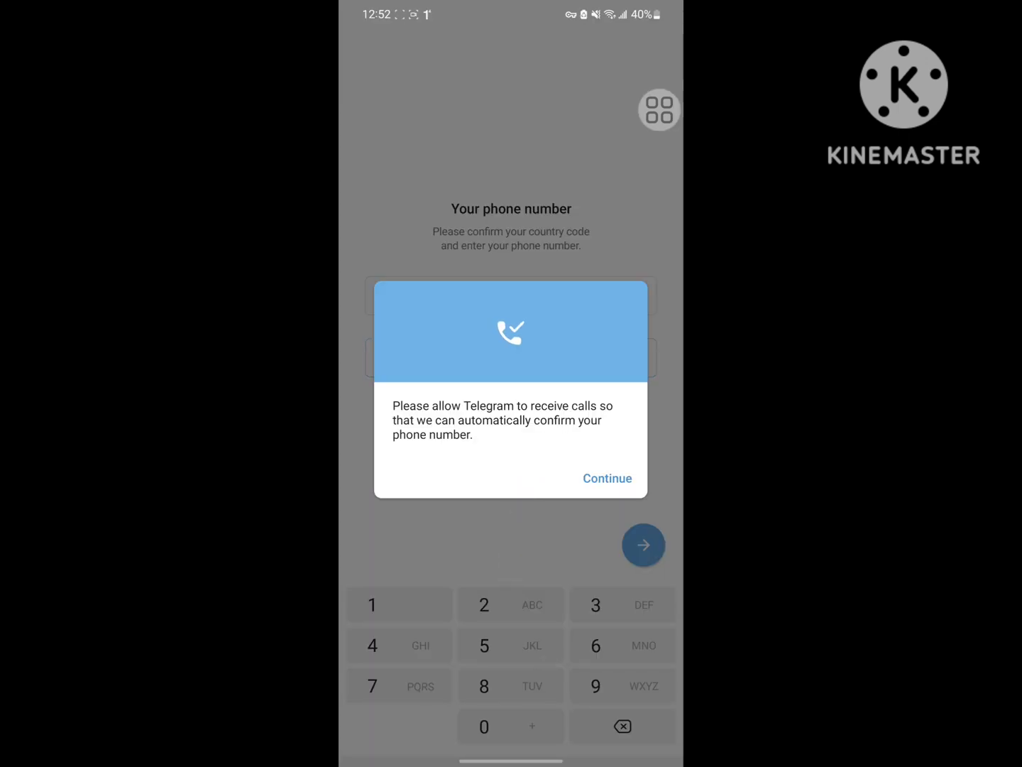
pyautogui.click(608, 477)
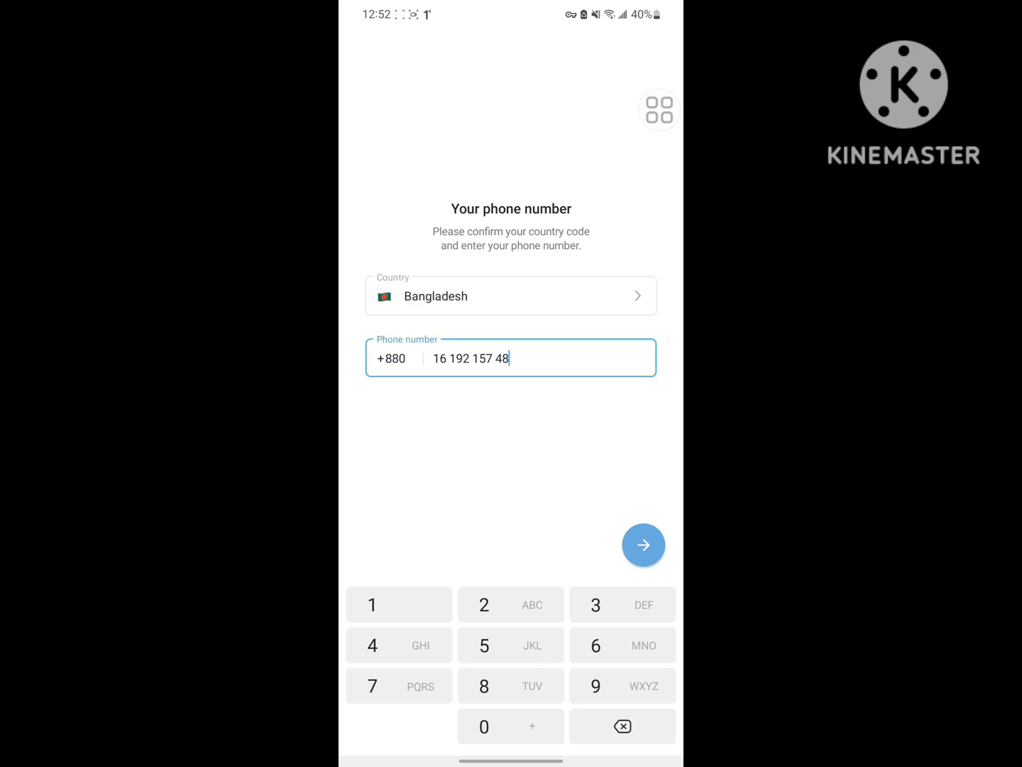
pyautogui.click(643, 545)
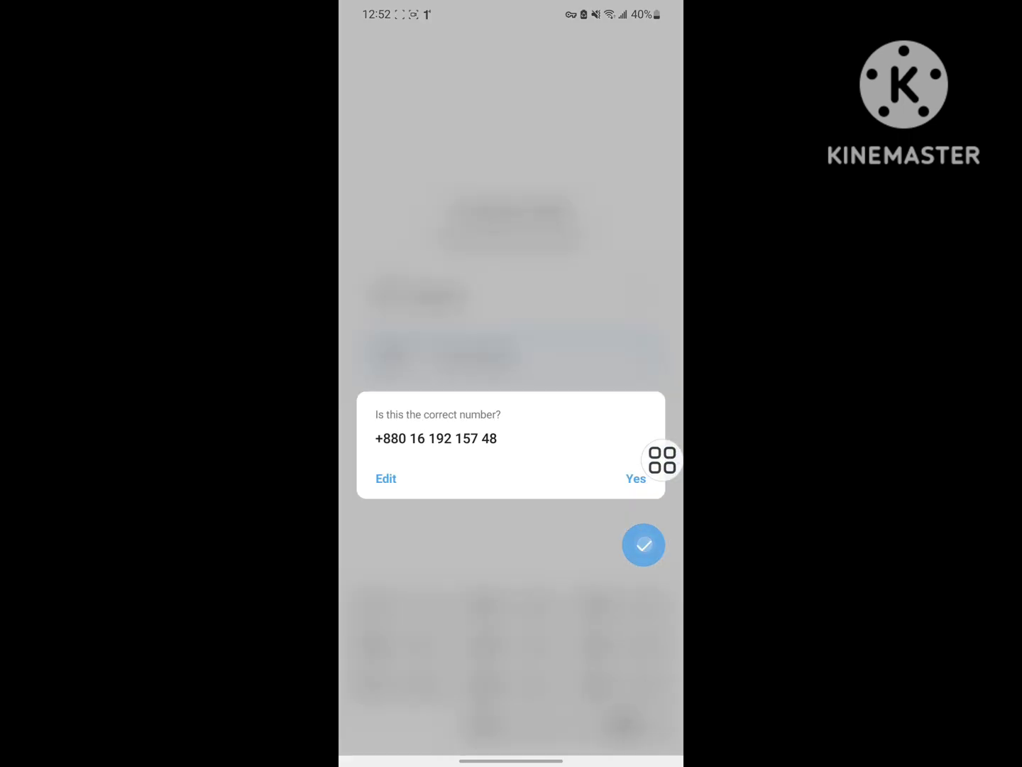
pyautogui.click(636, 478)
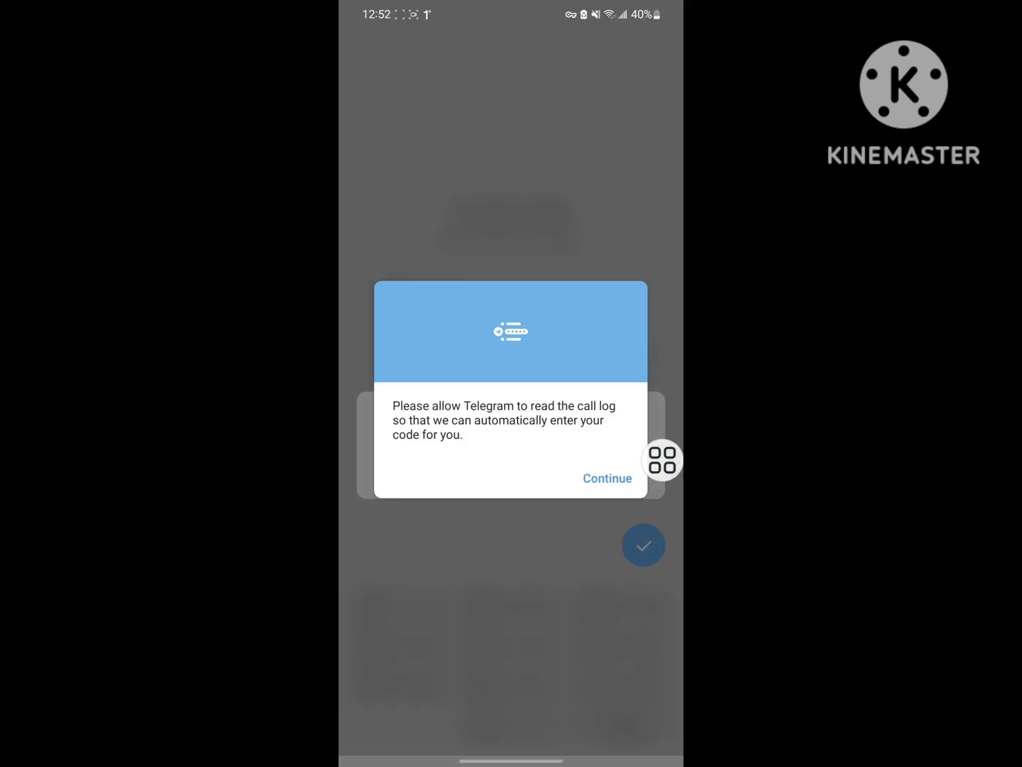
pyautogui.click(608, 477)
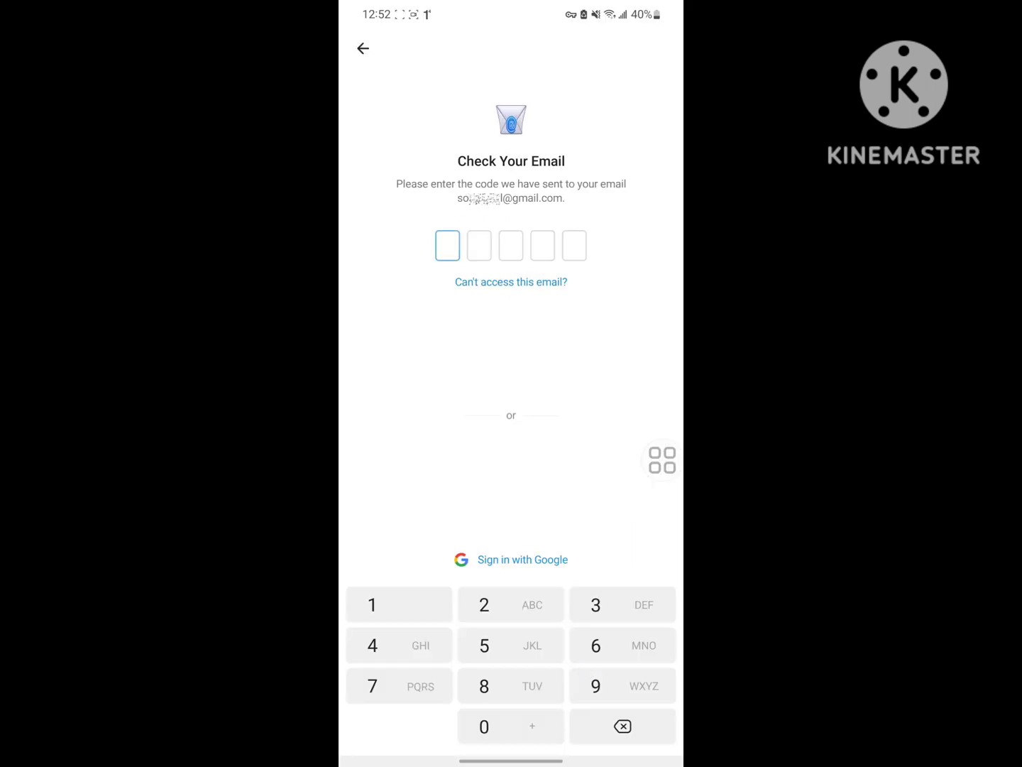